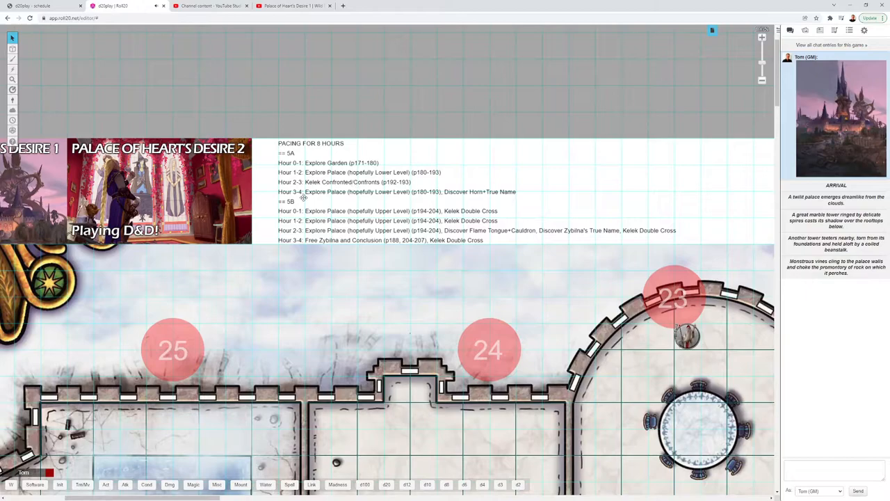
mouse_move(340, 202)
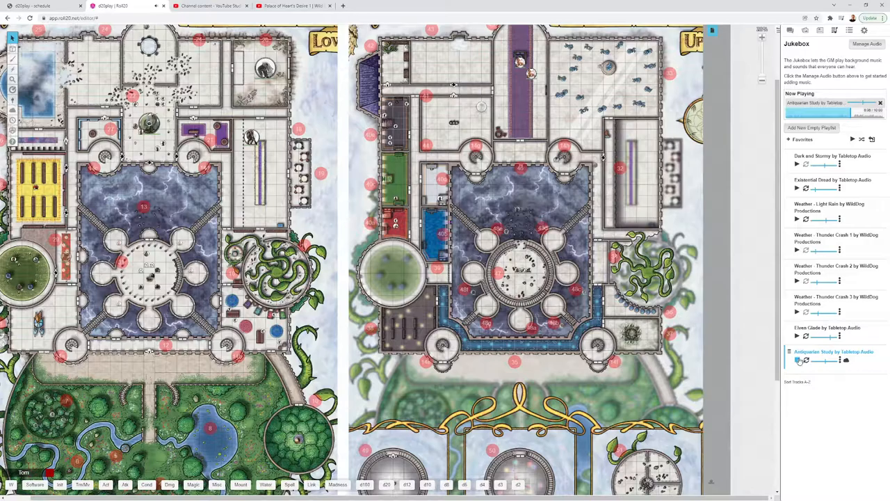
Scroll the map toward the garden and restart the Antiquarian Study track in the Jukebox
scroll("down", 3)
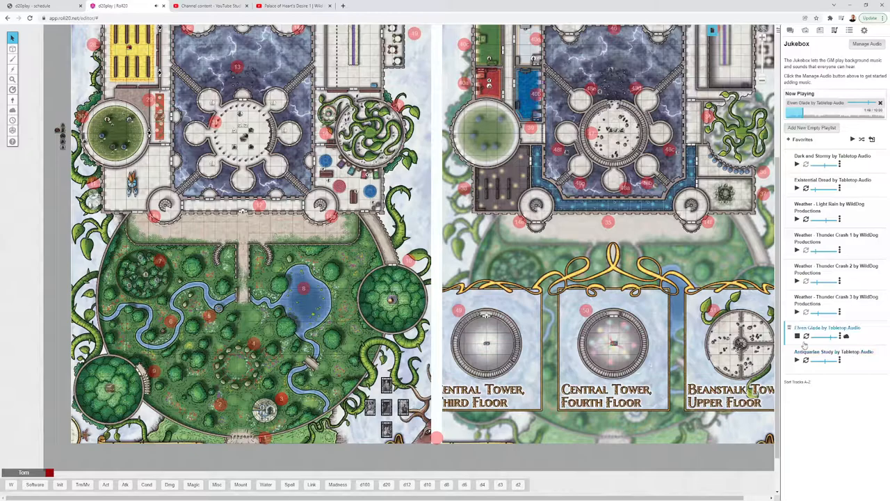
left_click(797, 363)
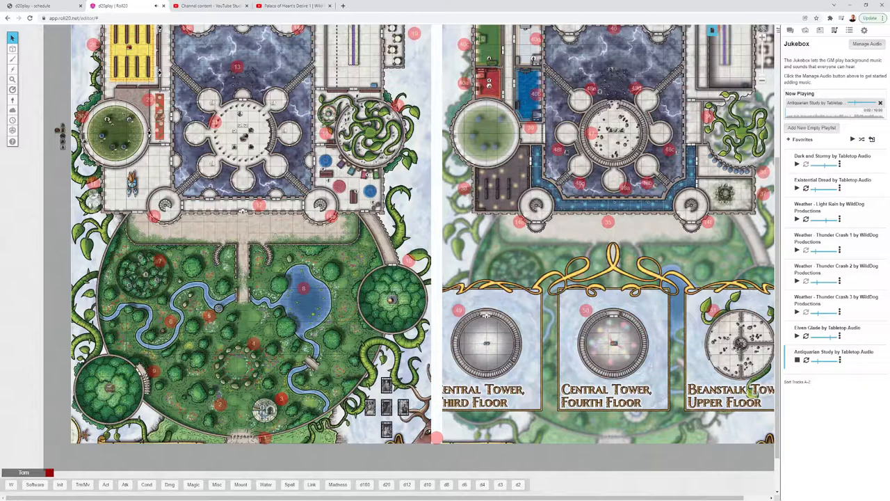